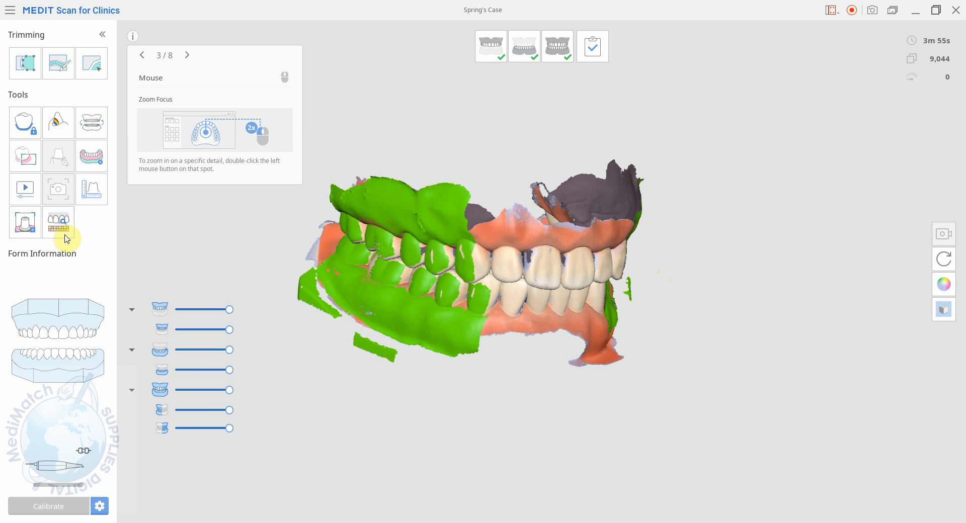
mouse_move(58, 221)
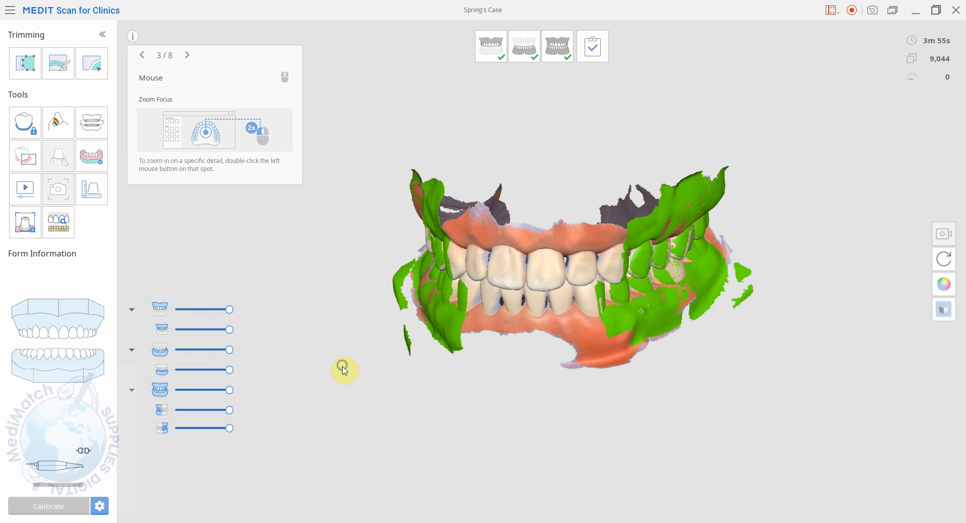
Step: Orbit the upper-jaw scan to face the front teeth and start the Smart Shade Guide
drag(344, 369, 548, 344)
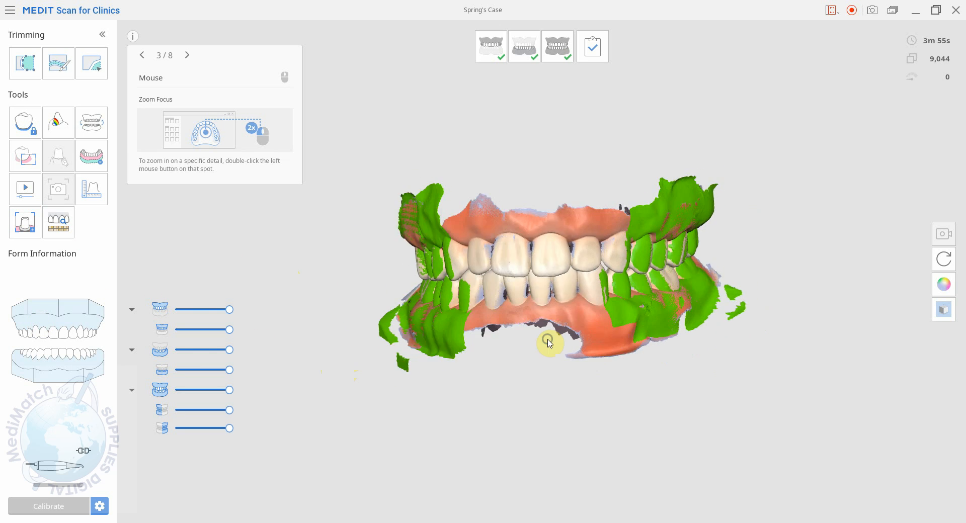
drag(549, 343, 554, 238)
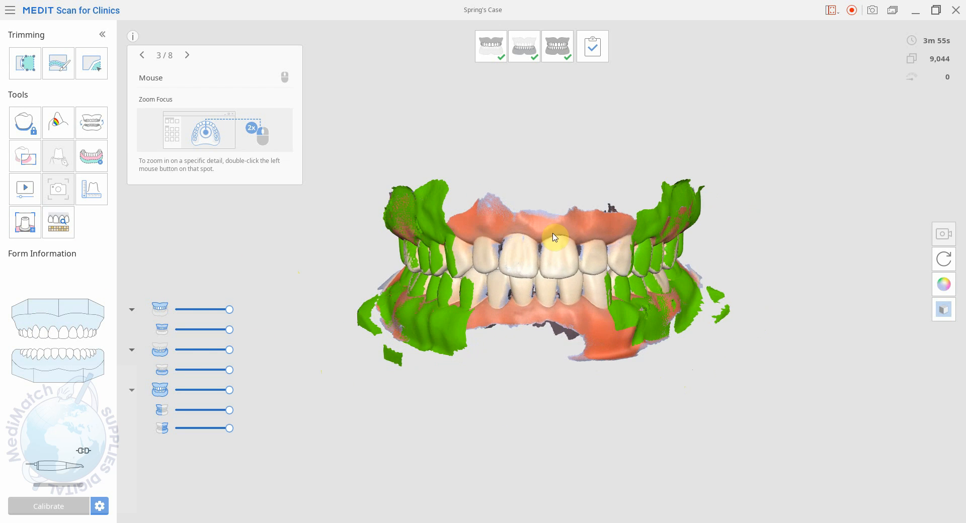
click(523, 45)
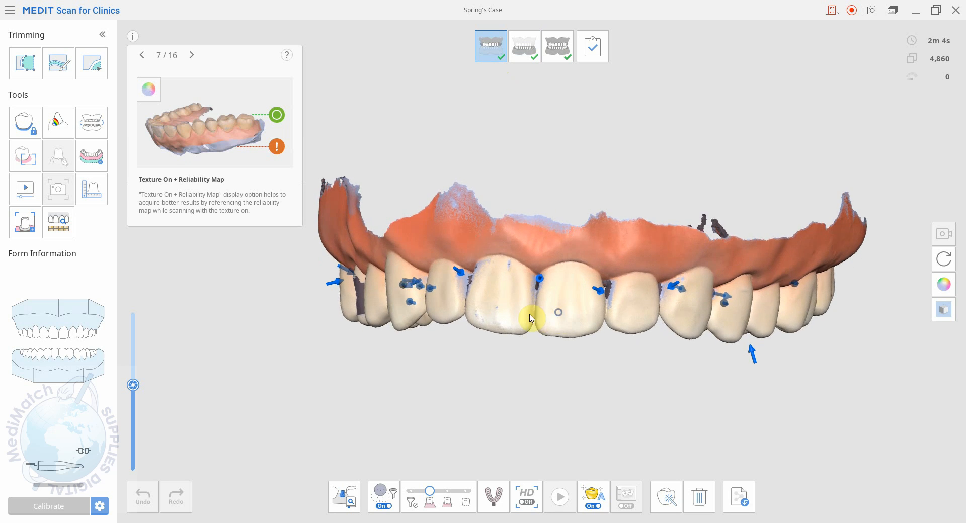
mouse_move(58, 222)
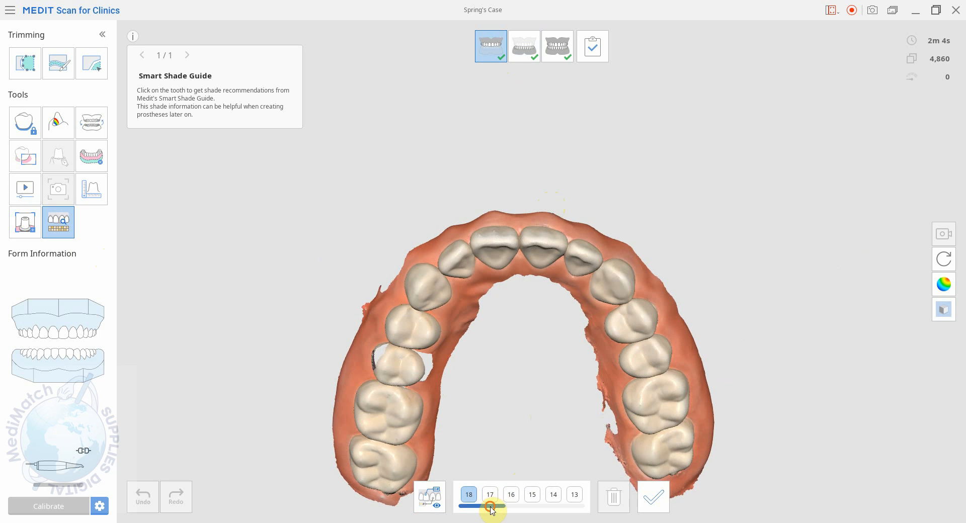
Step: Scroll the tooth number bar toward tooth 21
drag(490, 510, 517, 509)
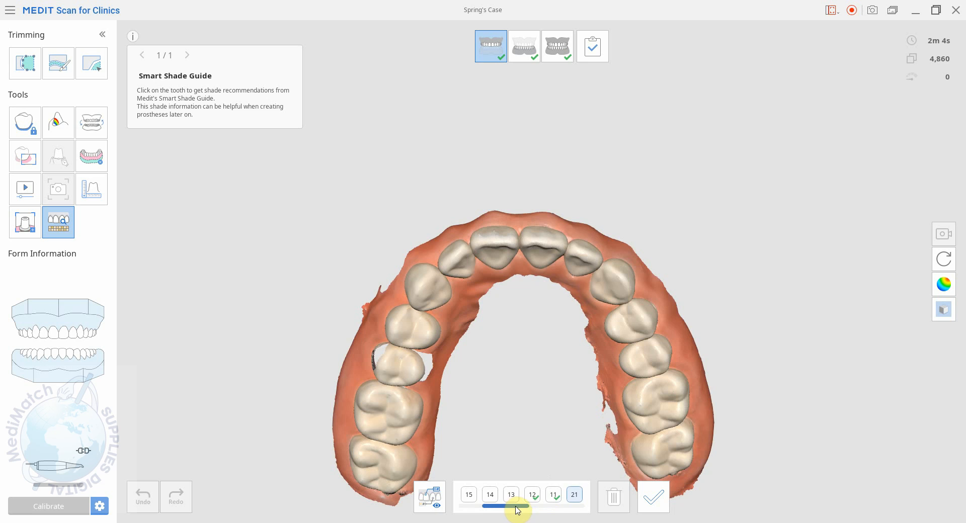
drag(520, 508, 507, 509)
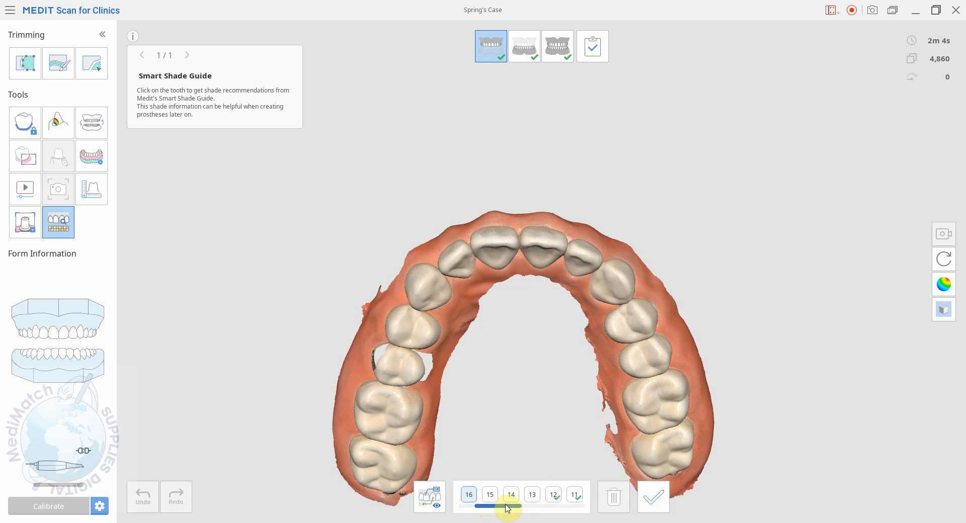
drag(507, 506, 534, 510)
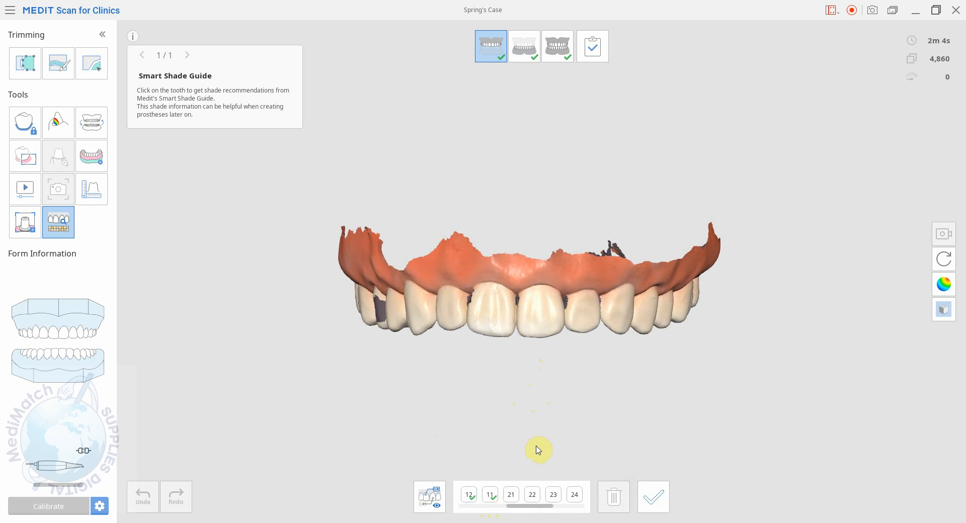
Step: Select tooth 21 and record a VITA A2 shade point near the gum
click(511, 494)
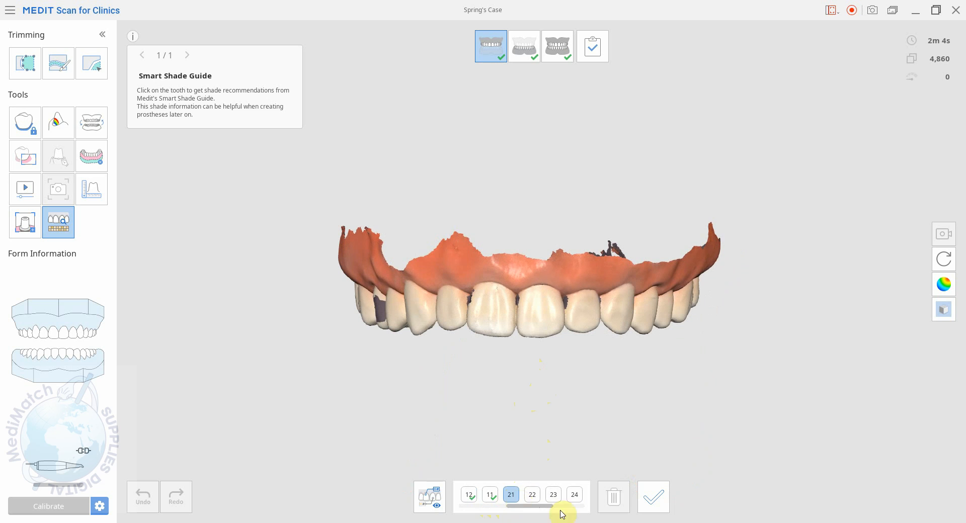
click(546, 296)
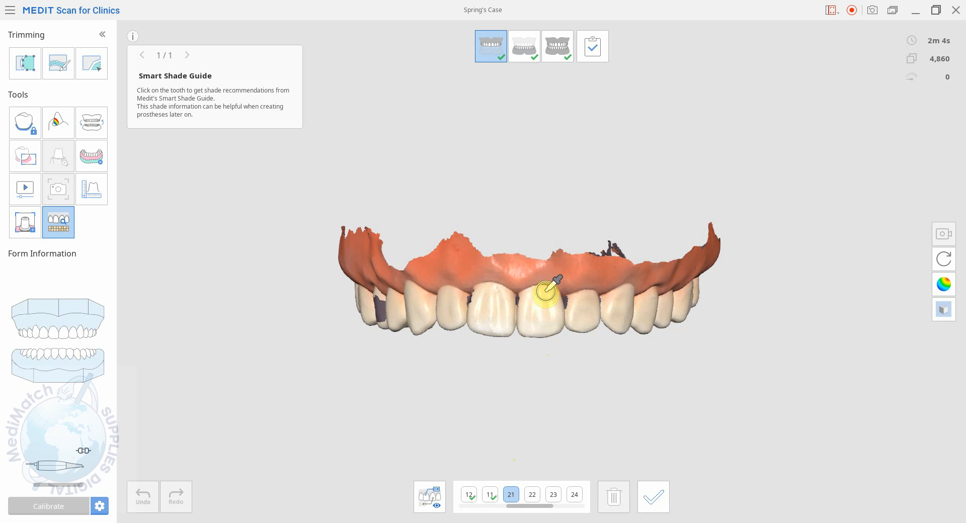
mouse_move(549, 333)
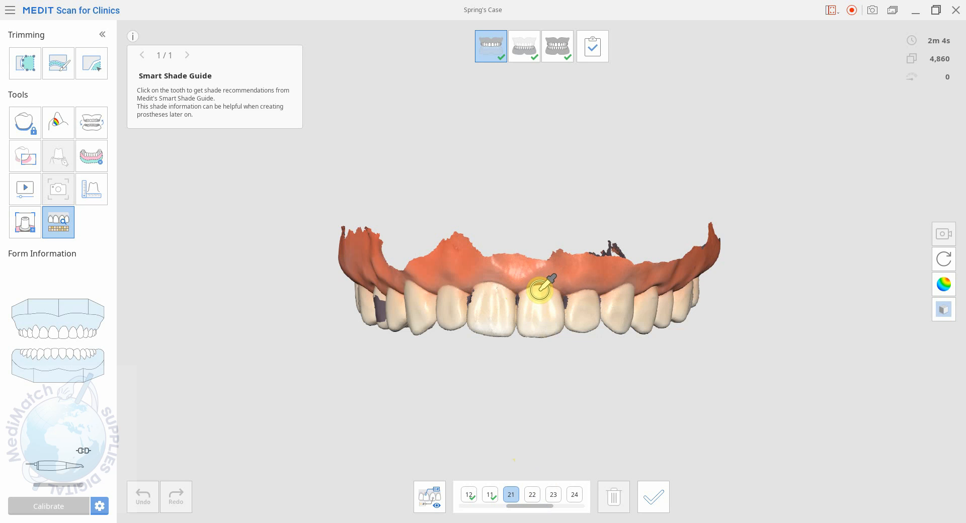
click(545, 289)
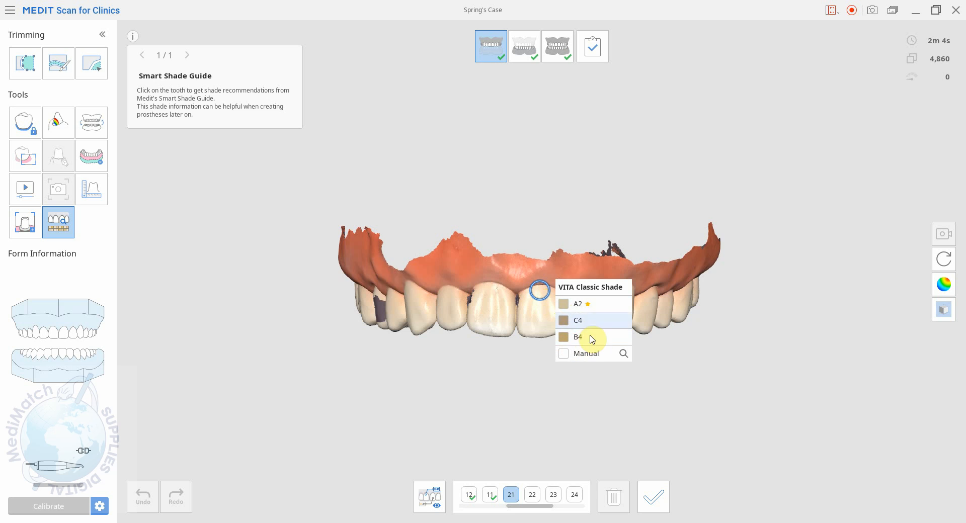
mouse_move(601, 325)
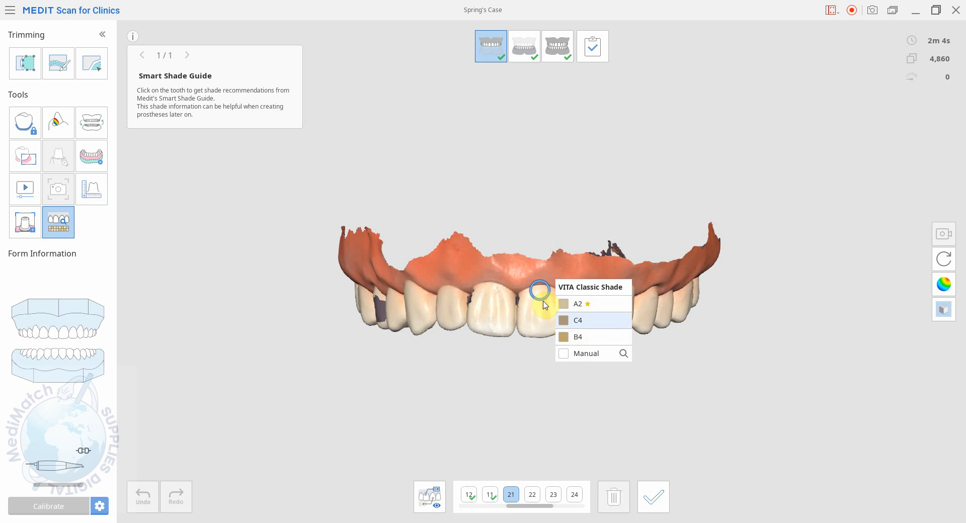
click(578, 303)
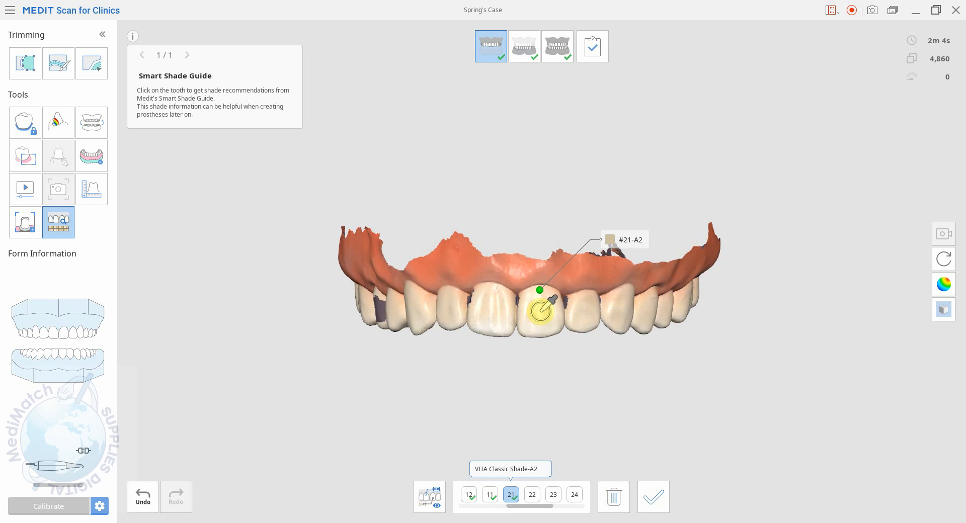
Step: Record a second point lower on tooth 21 as VITA B2, moving on to tooth 22
click(539, 311)
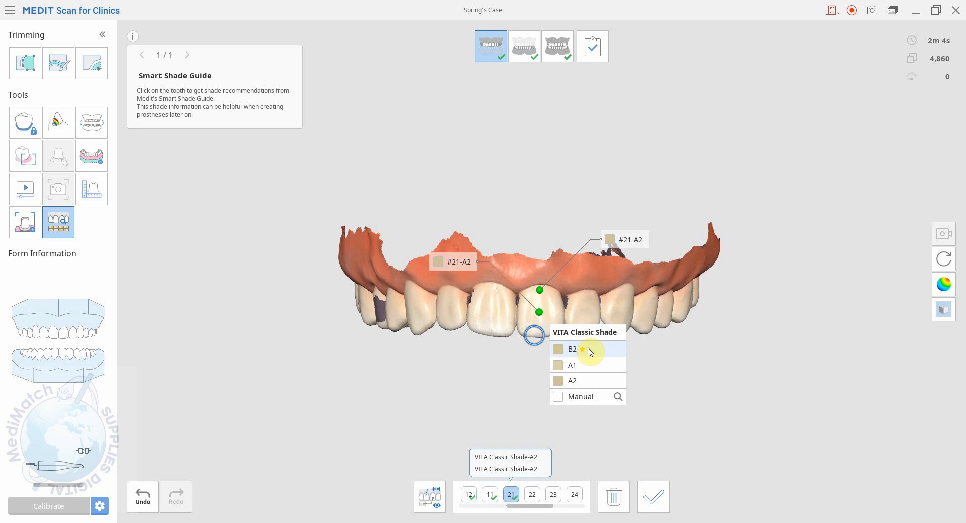
click(570, 350)
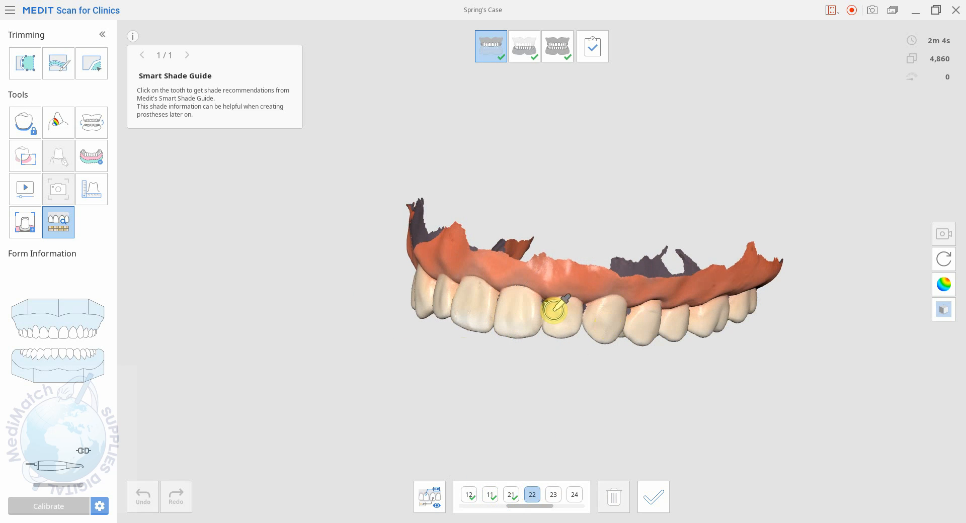
Step: Record three VITA shade points on tooth 22: A2, B4 and B2
click(555, 306)
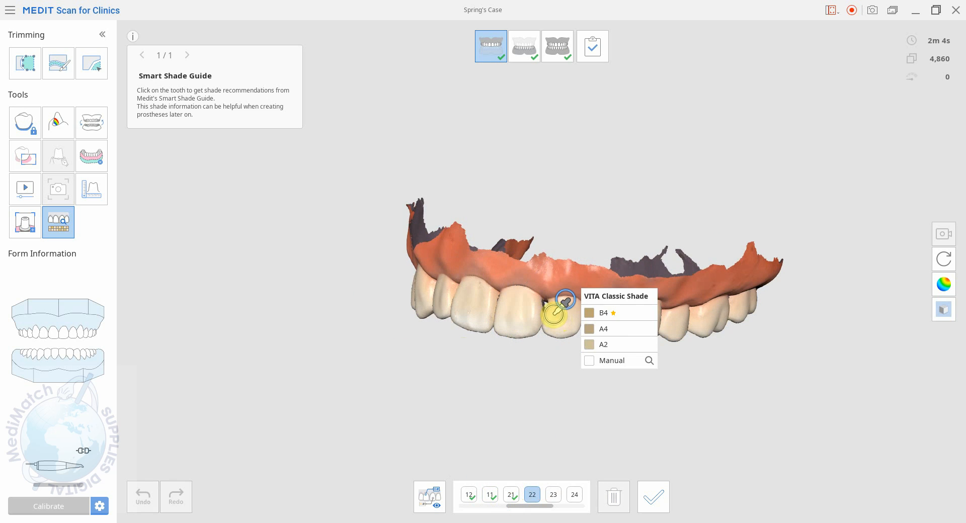
click(550, 317)
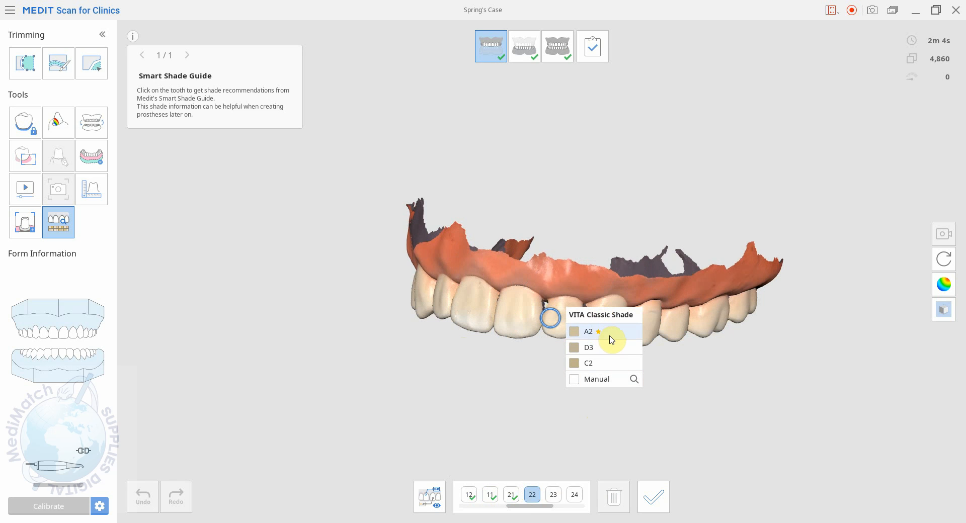
click(589, 332)
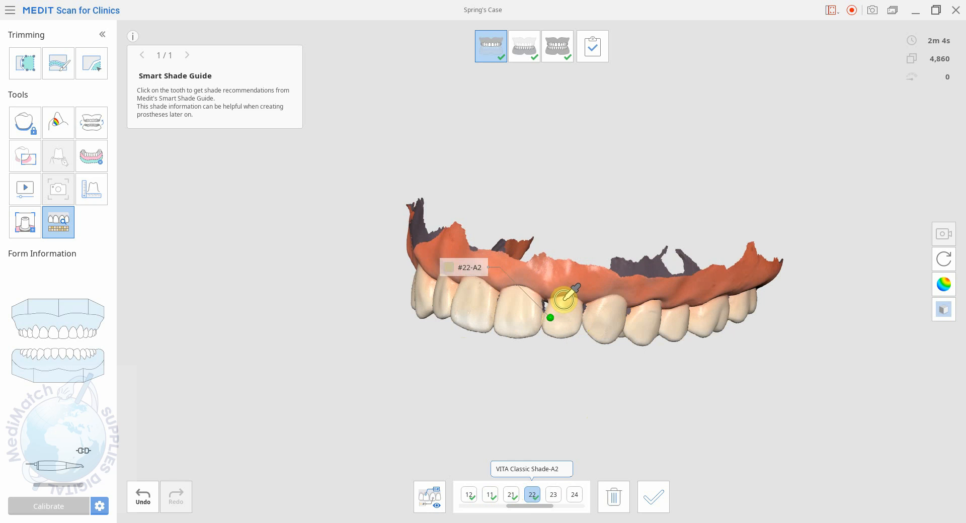
click(604, 315)
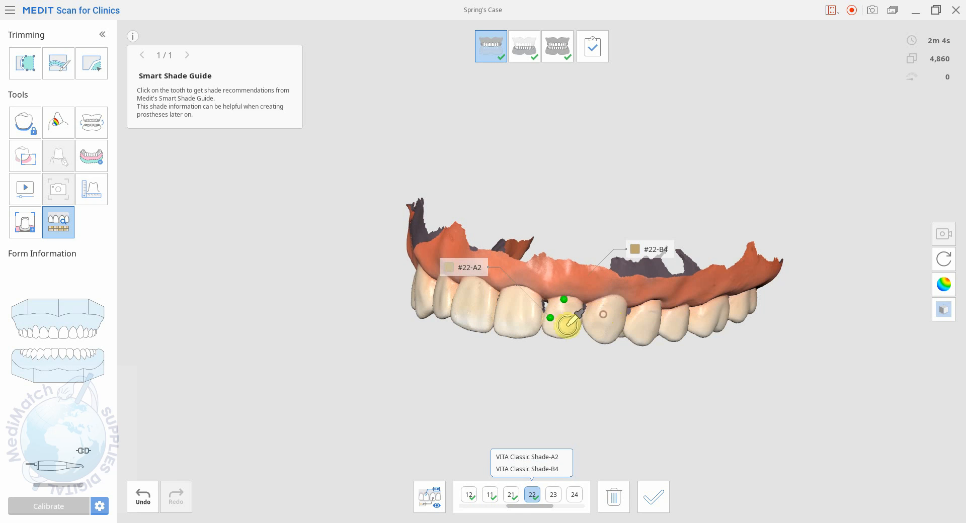
click(609, 336)
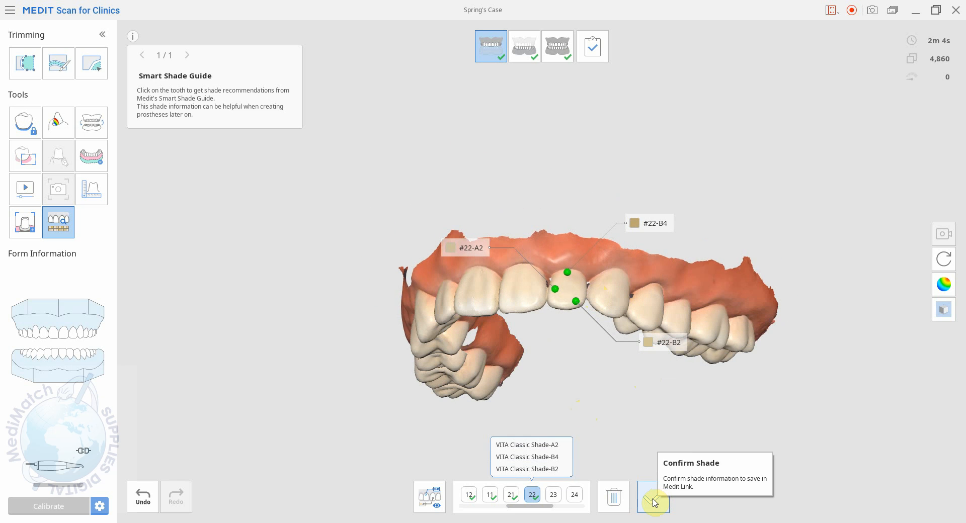
Step: Confirm the shade and send it to MEDIT Link with Attach Image & Update
click(653, 497)
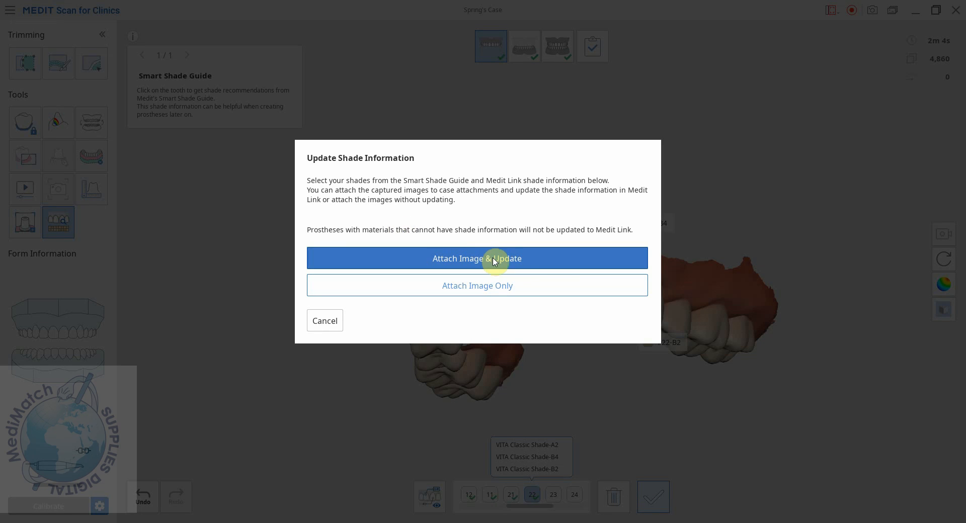
click(477, 258)
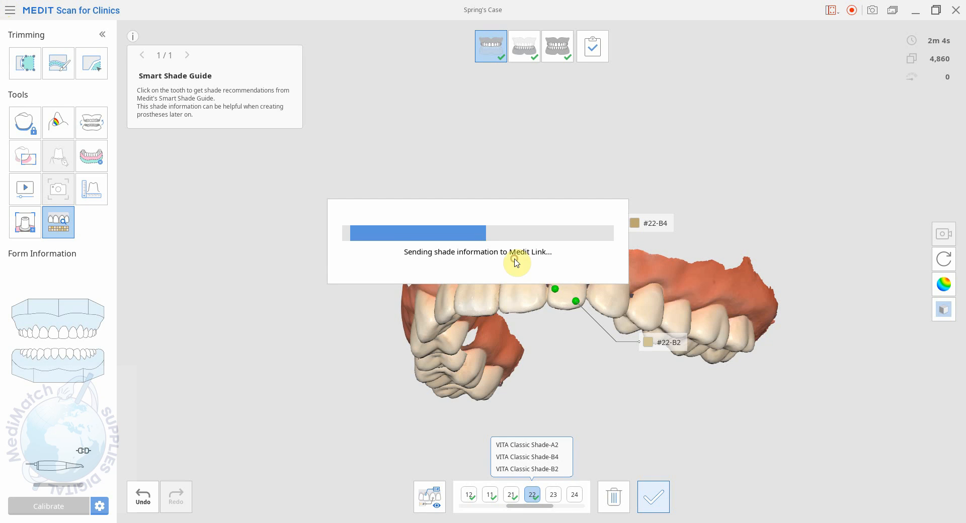
mouse_move(562, 282)
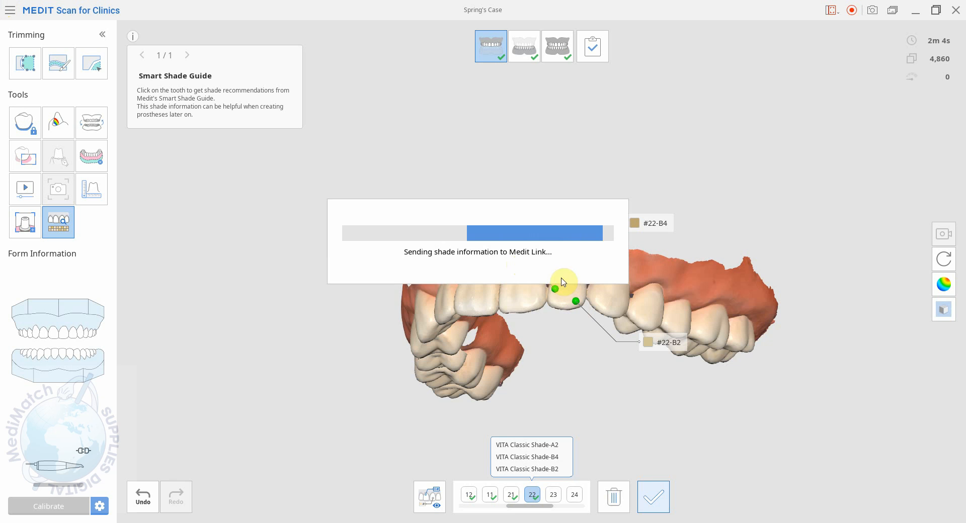
Step: Complete the scan and return to the case with three maxilla images attached
click(592, 45)
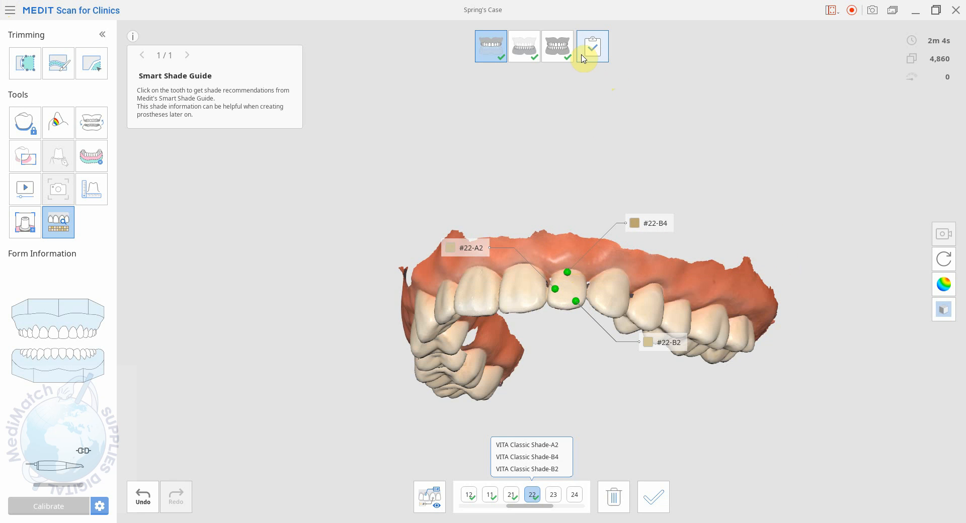
click(592, 45)
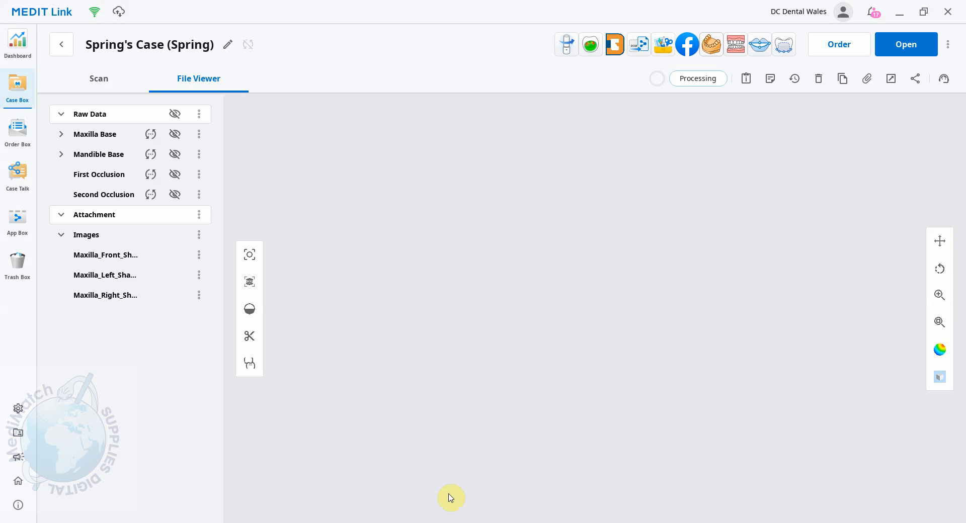
mouse_move(268, 167)
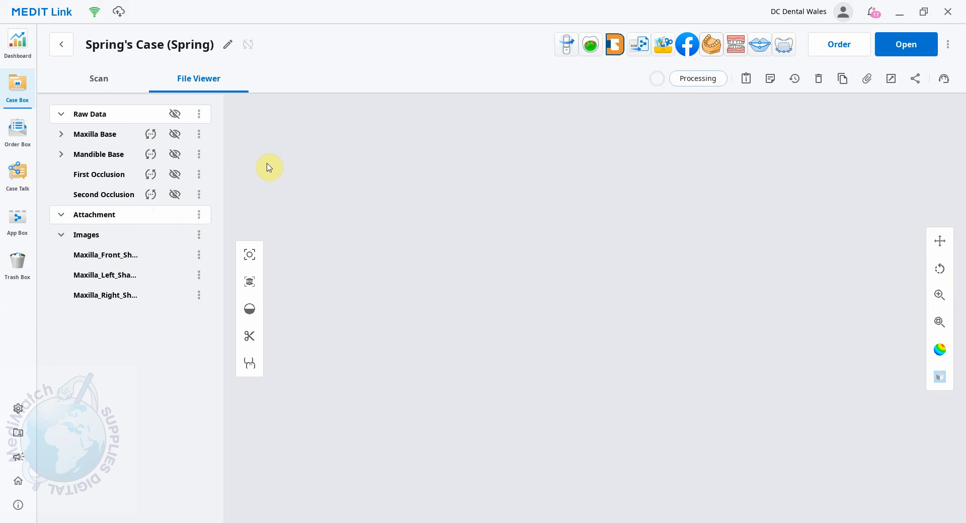
mouse_move(109, 207)
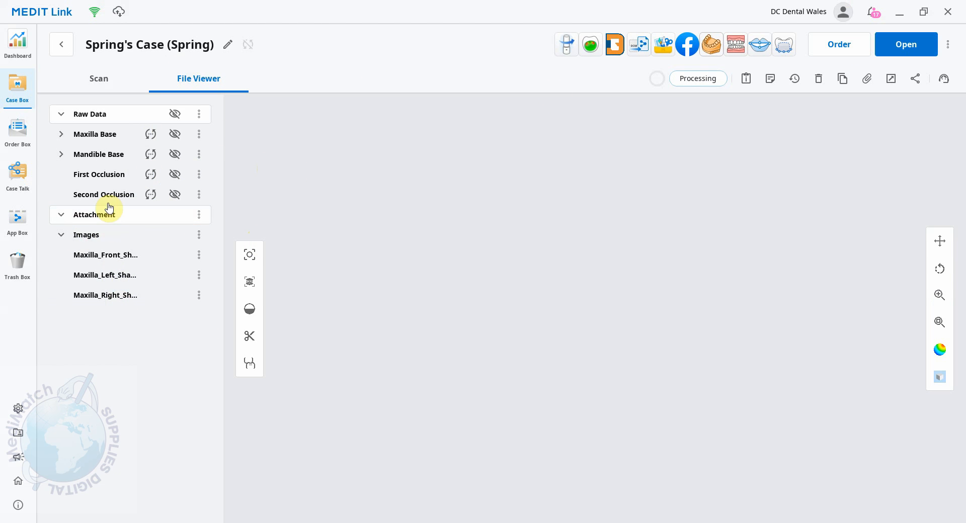
click(106, 255)
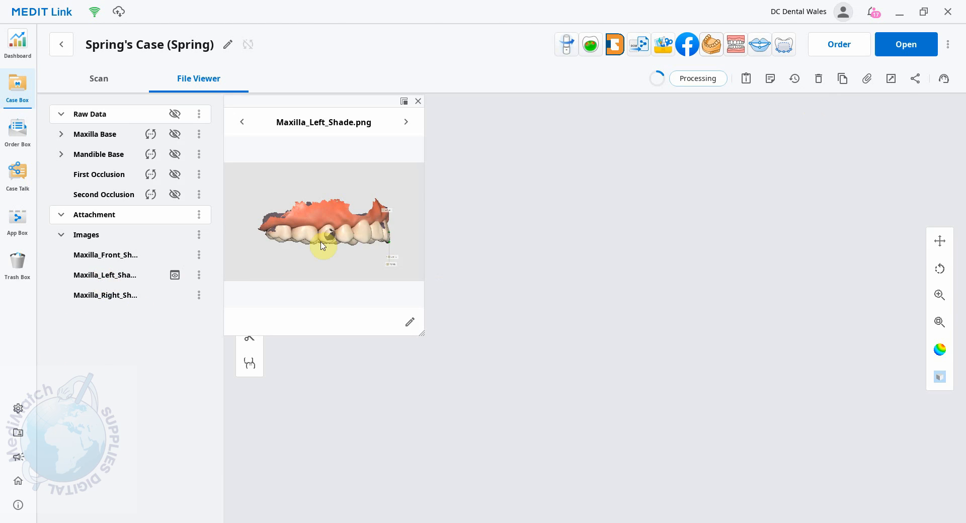
click(405, 122)
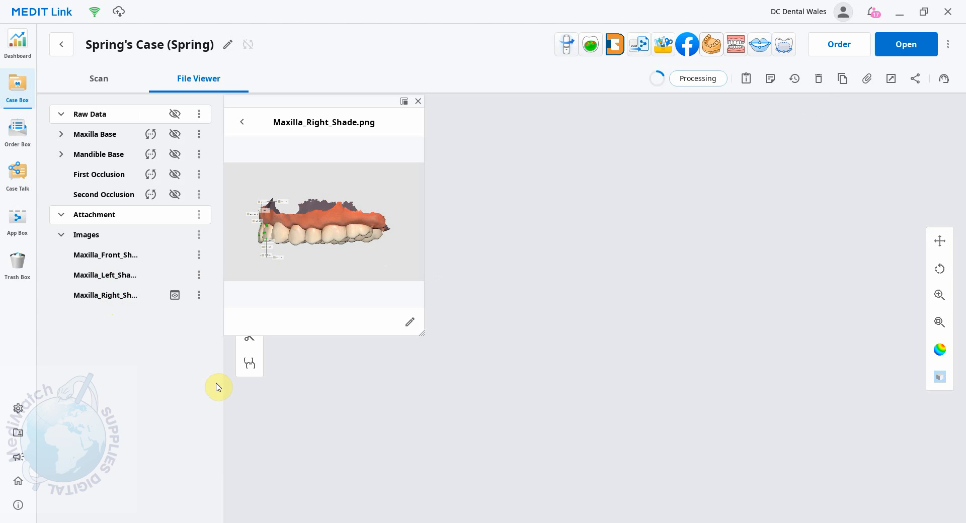
mouse_move(477, 275)
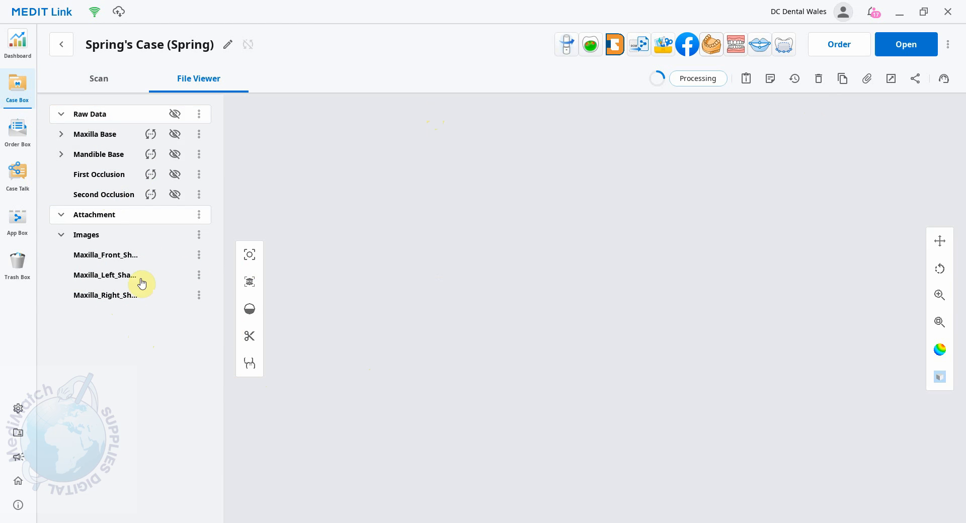
mouse_move(742, 163)
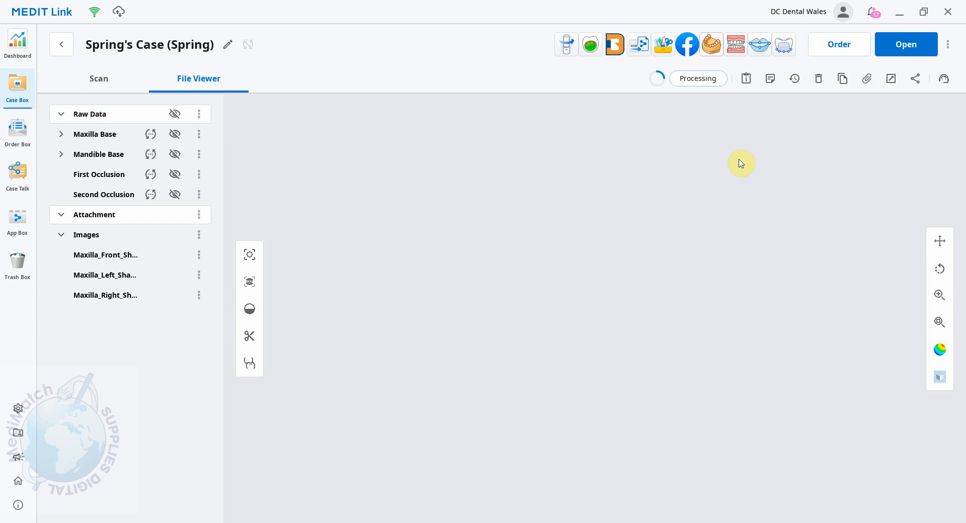